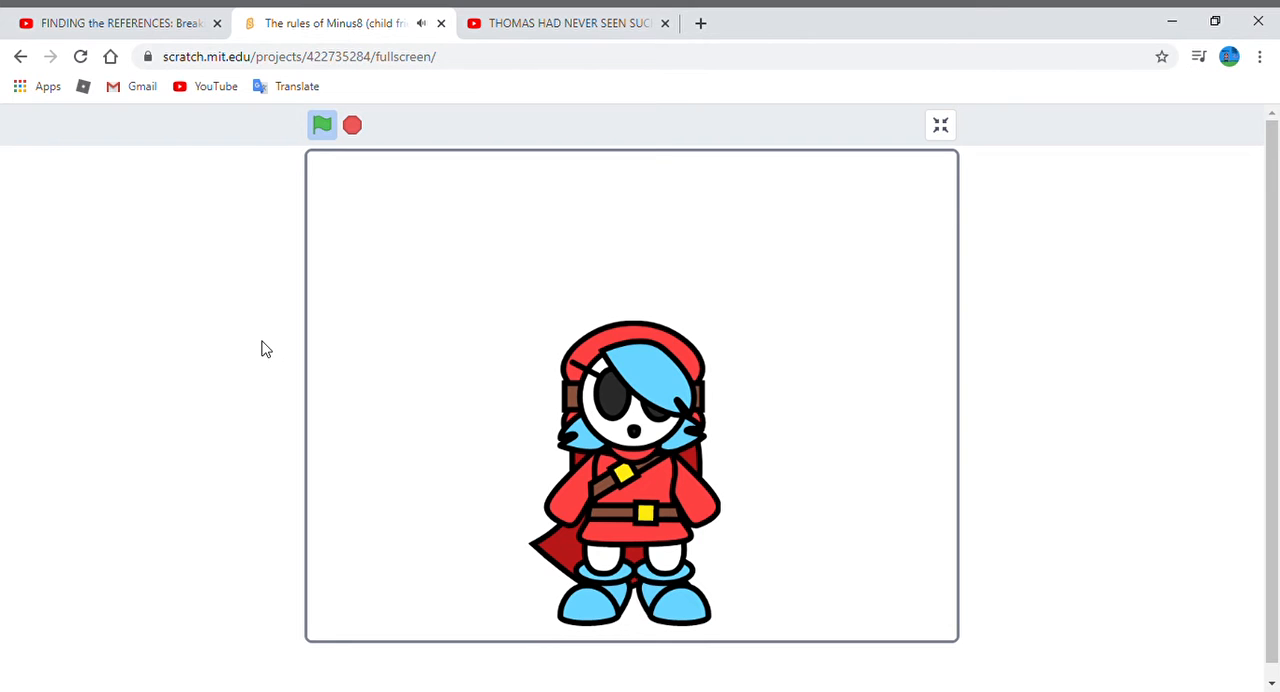
Advance the Minus8 rules project so the character presents Rule 1: projects must be Minus8 related.
left_click(322, 124)
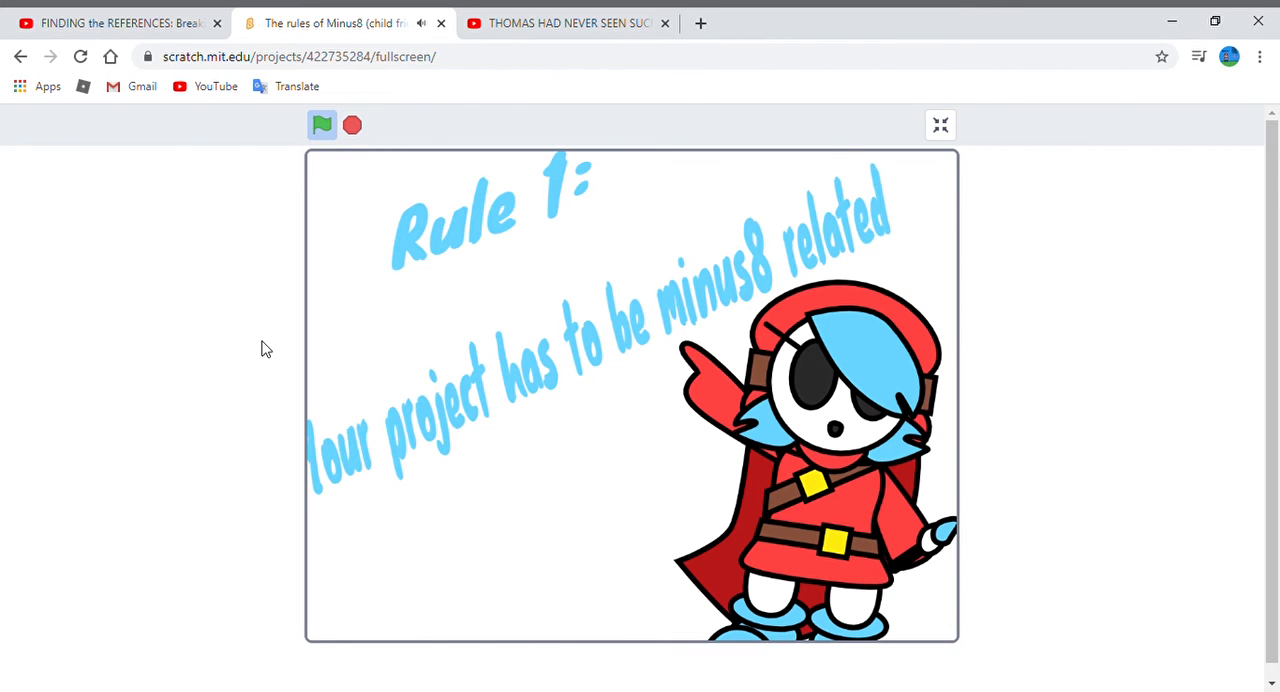